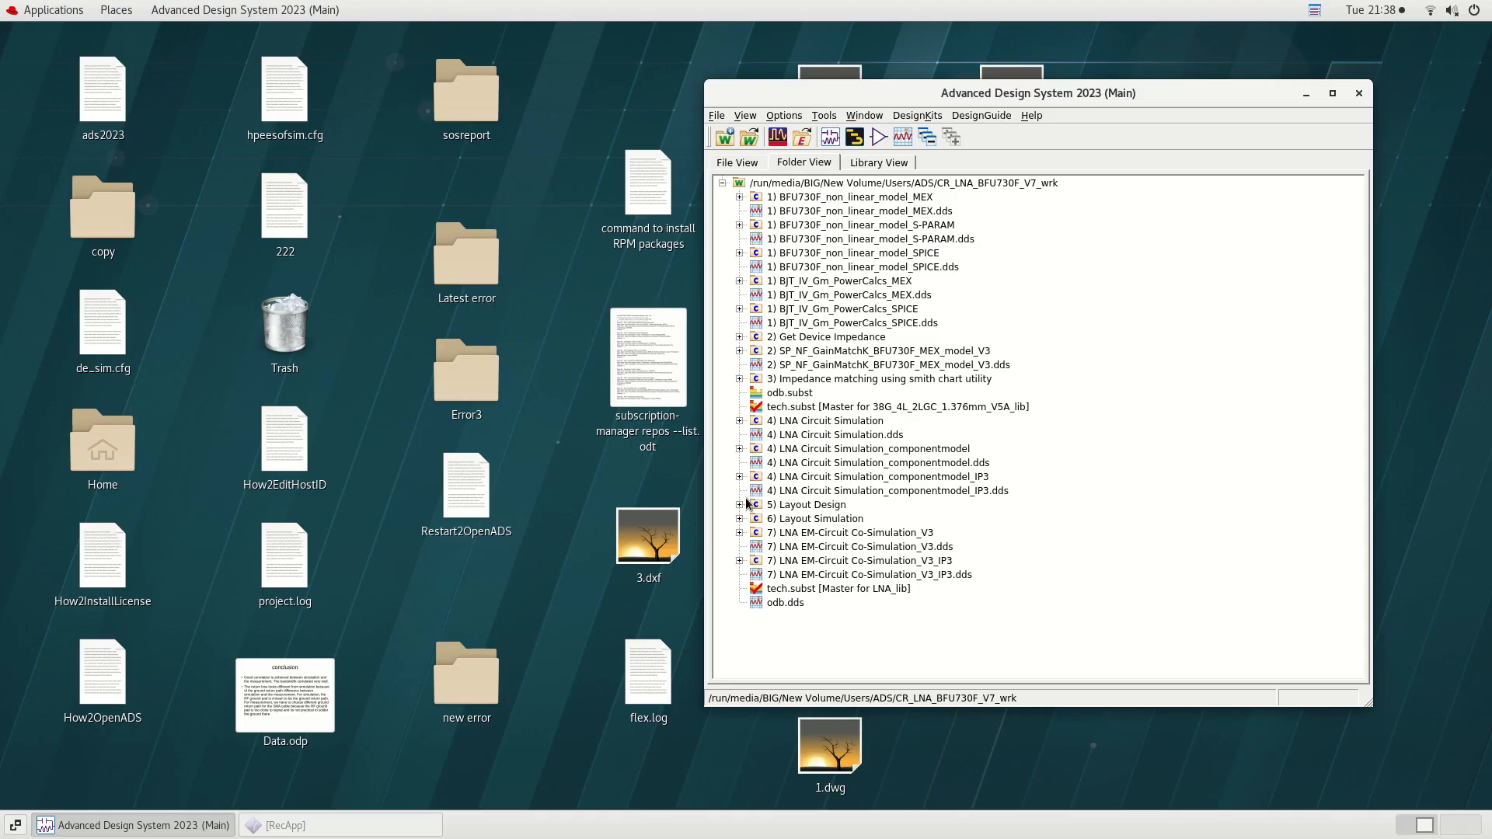
Expand cell 3 and open its 'Impedance matching using smith chart utility' schematic
left_click(740, 378)
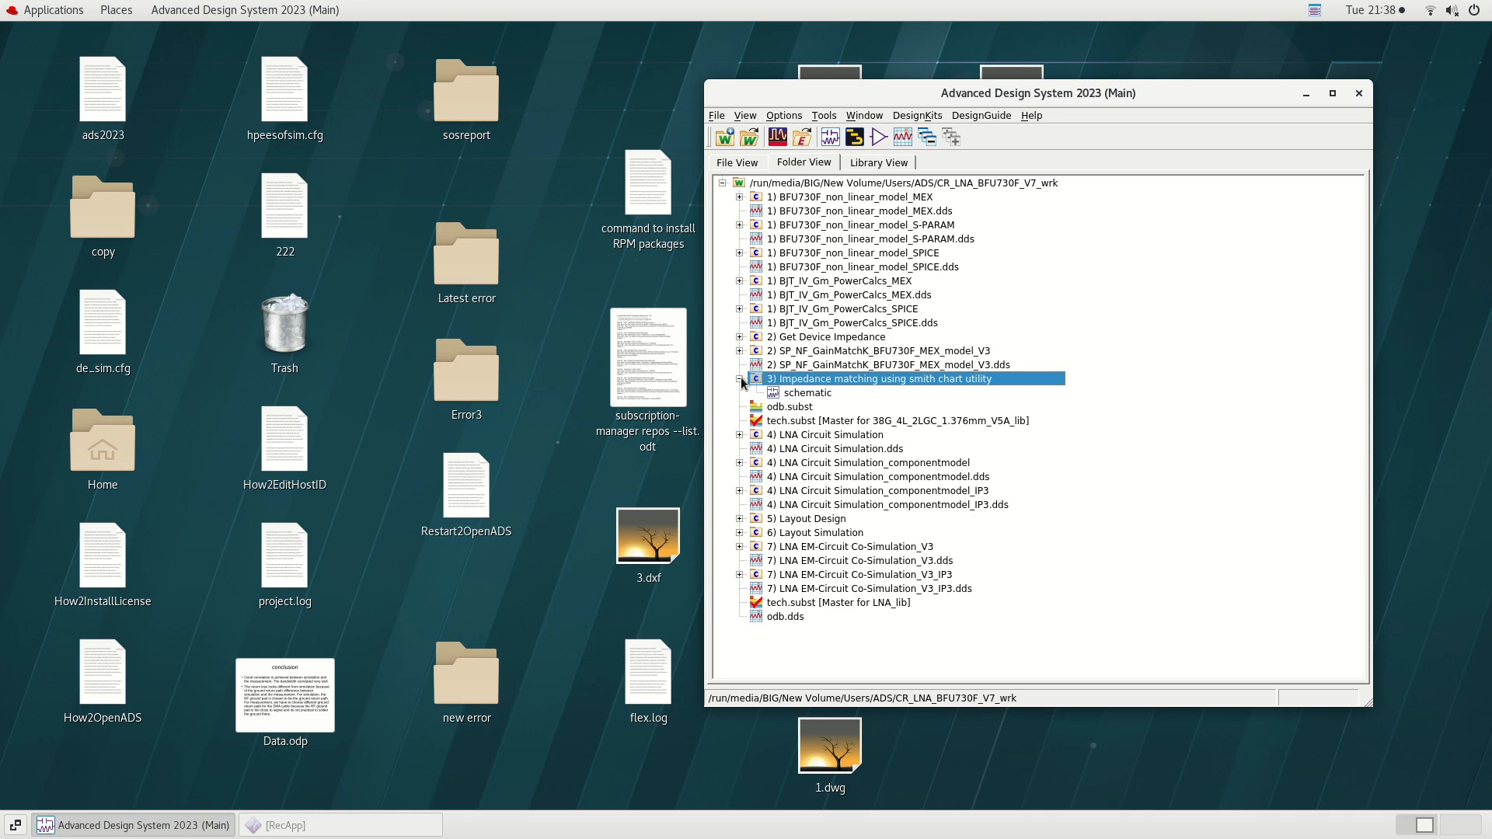
double_click(807, 392)
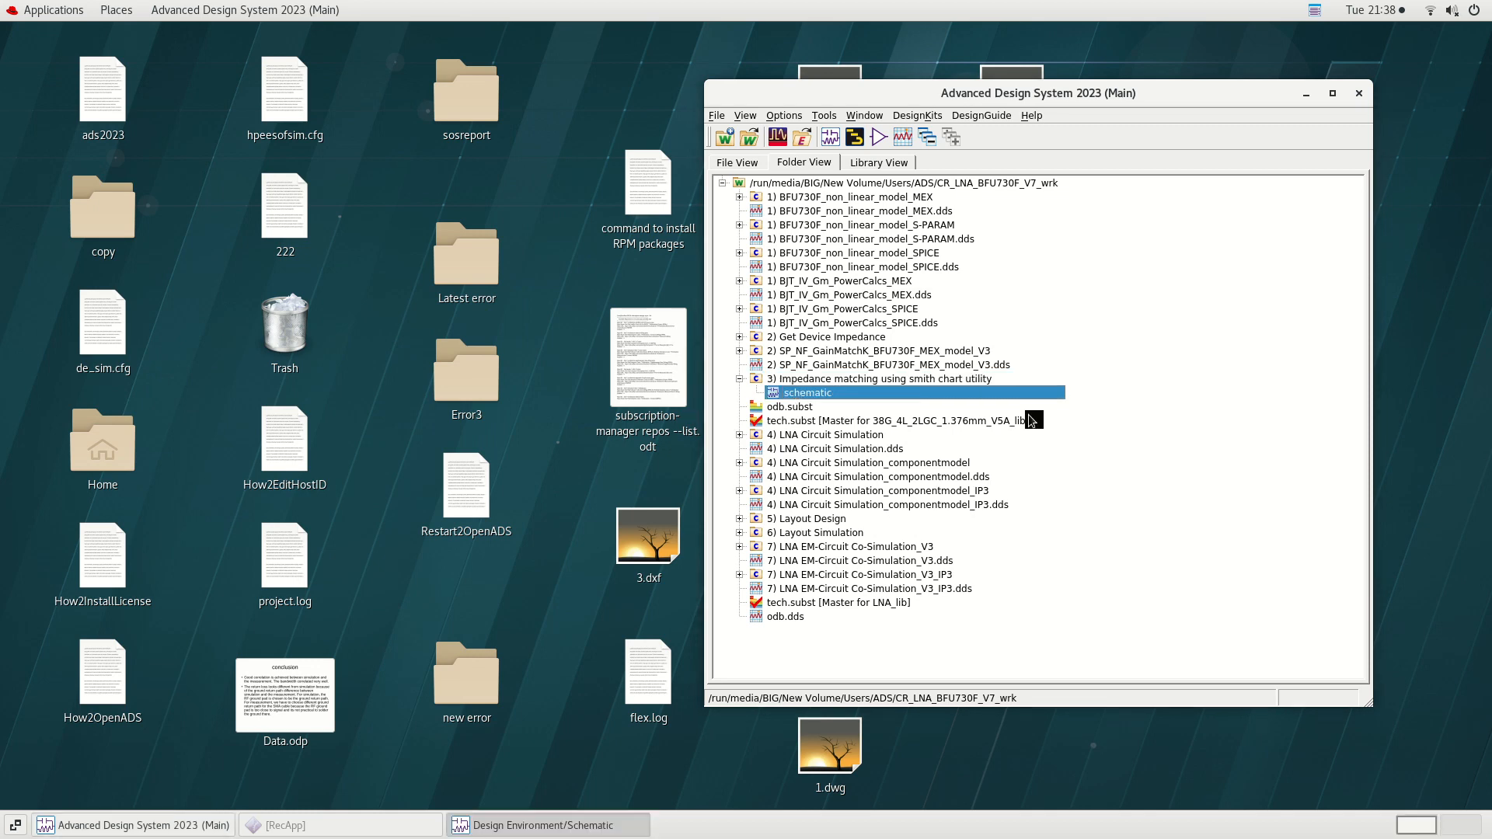
double_click(808, 391)
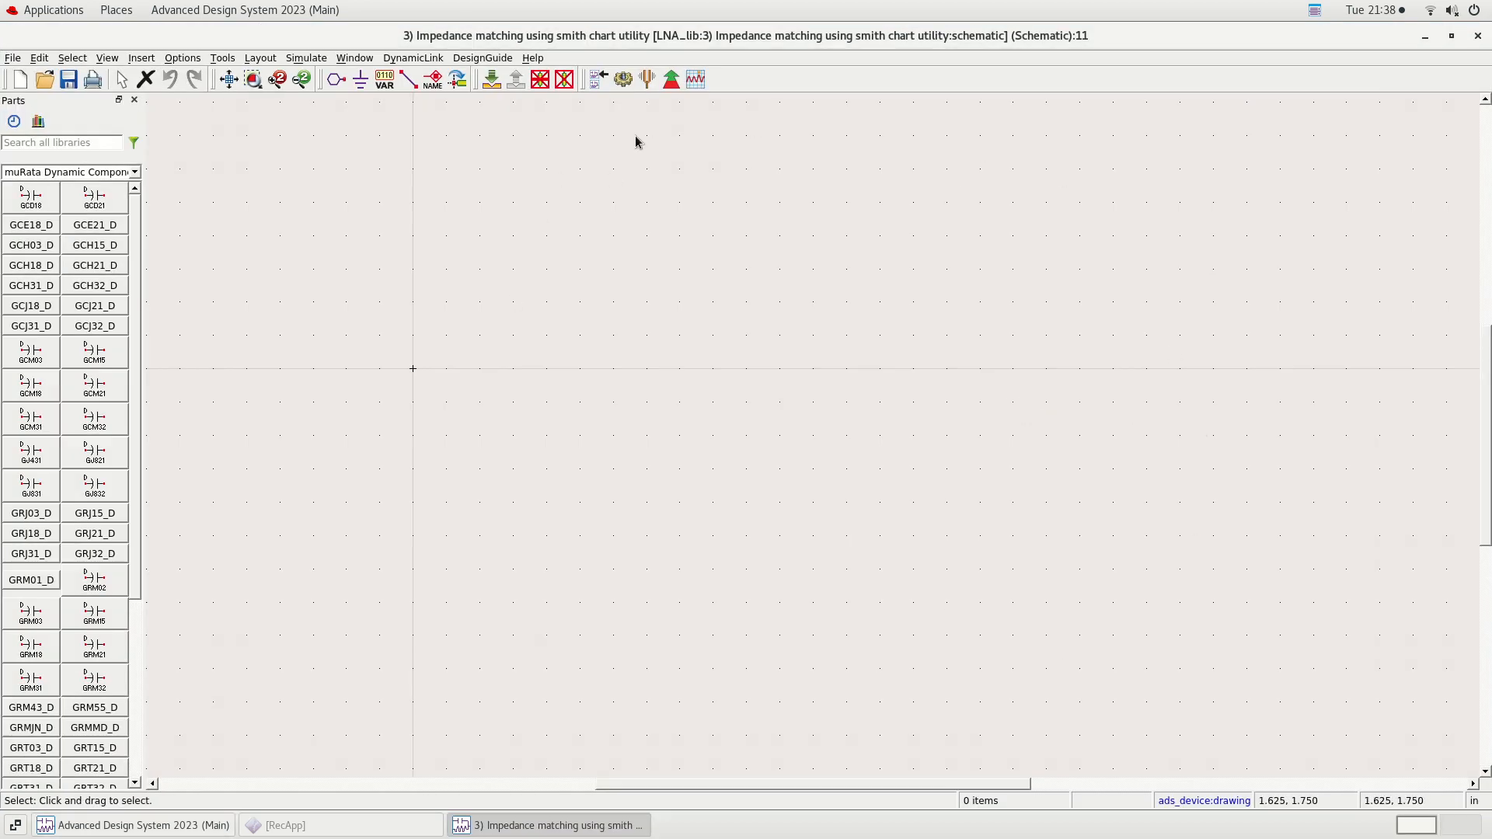
mouse_move(971, 270)
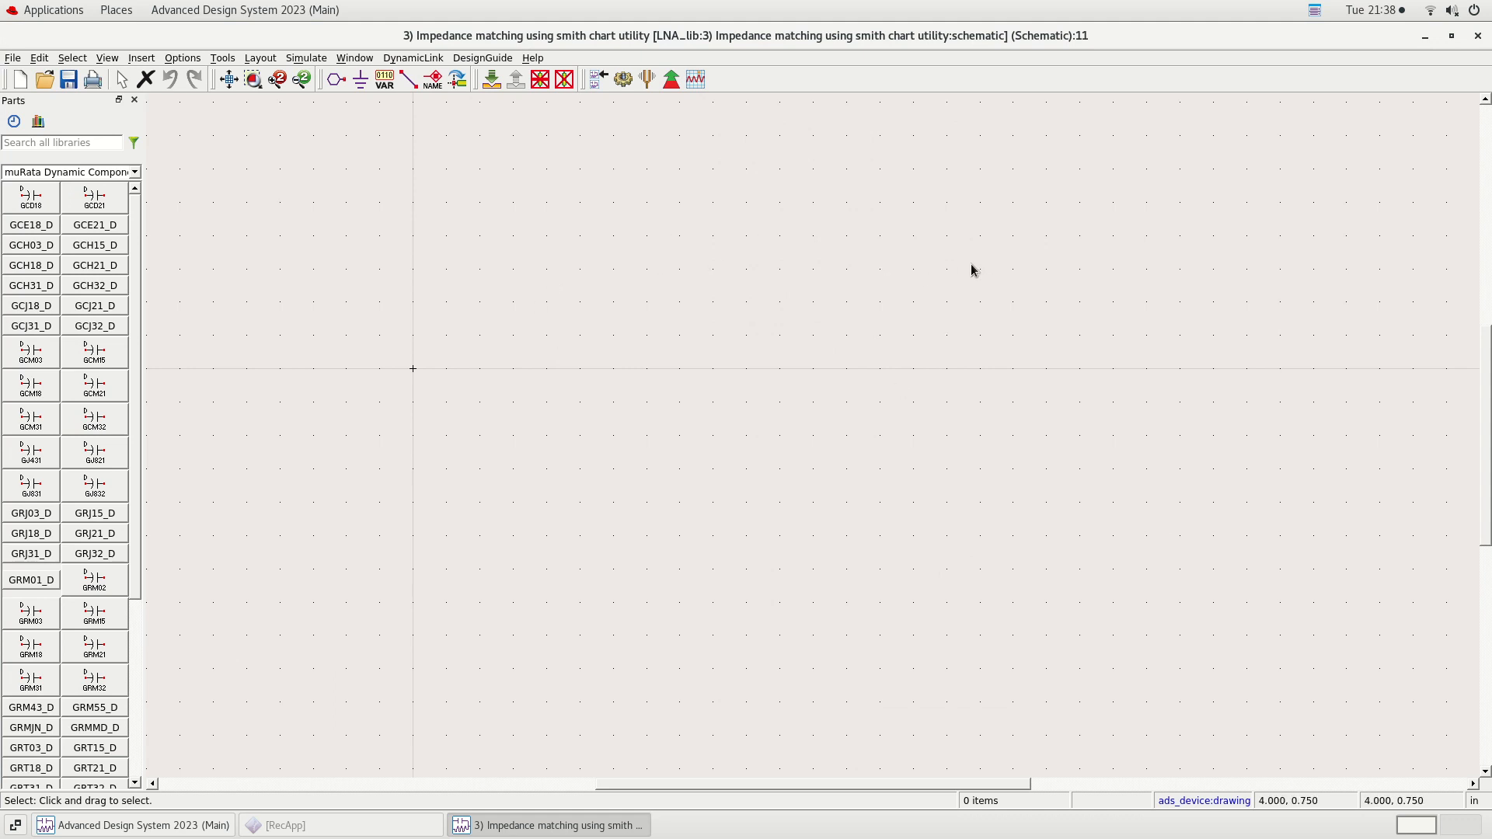
Launch the Smith Chart Utility from the Tools menu
left_click(224, 58)
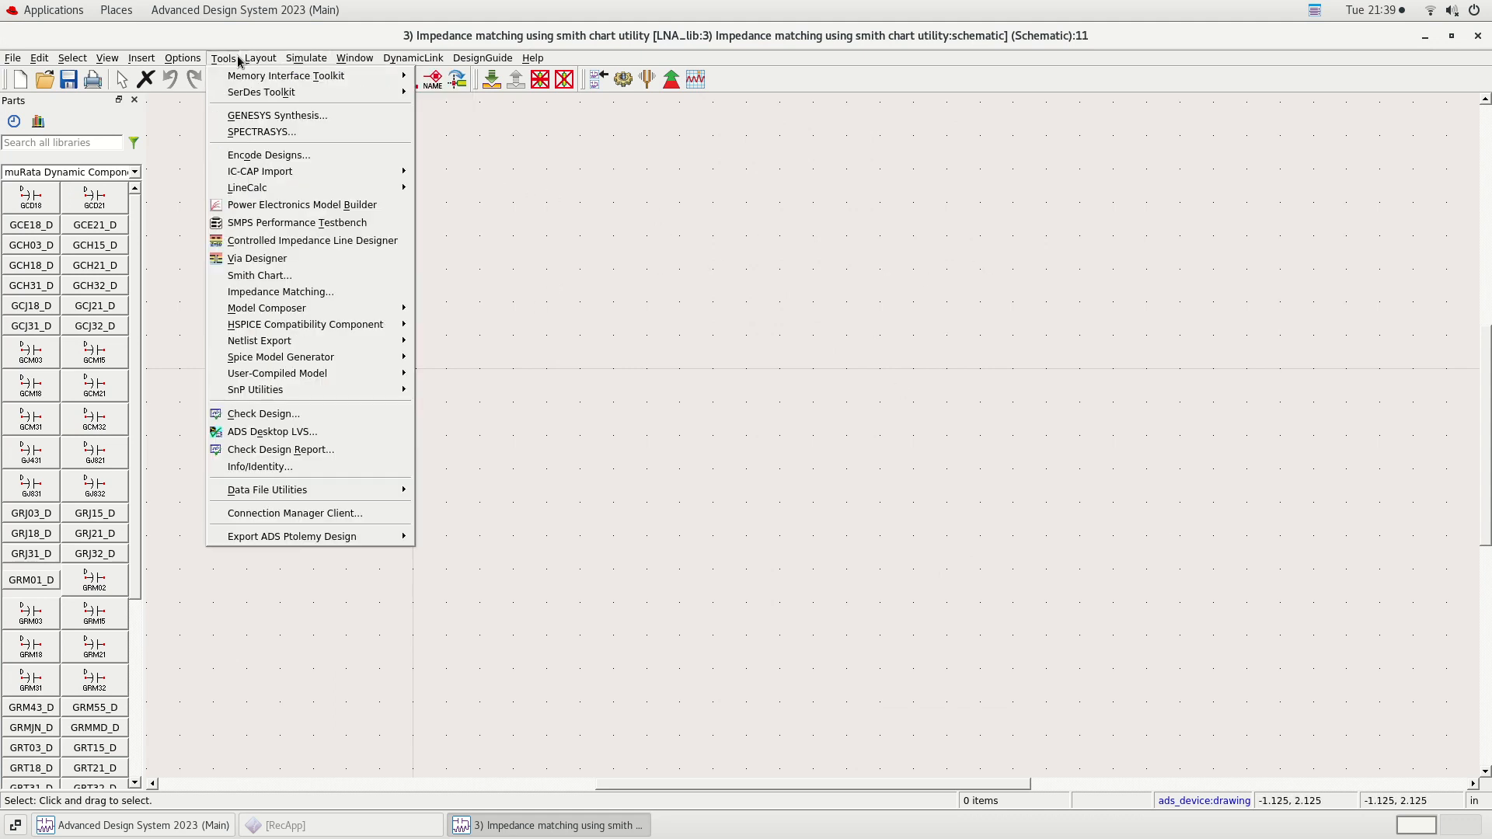
mouse_move(258, 258)
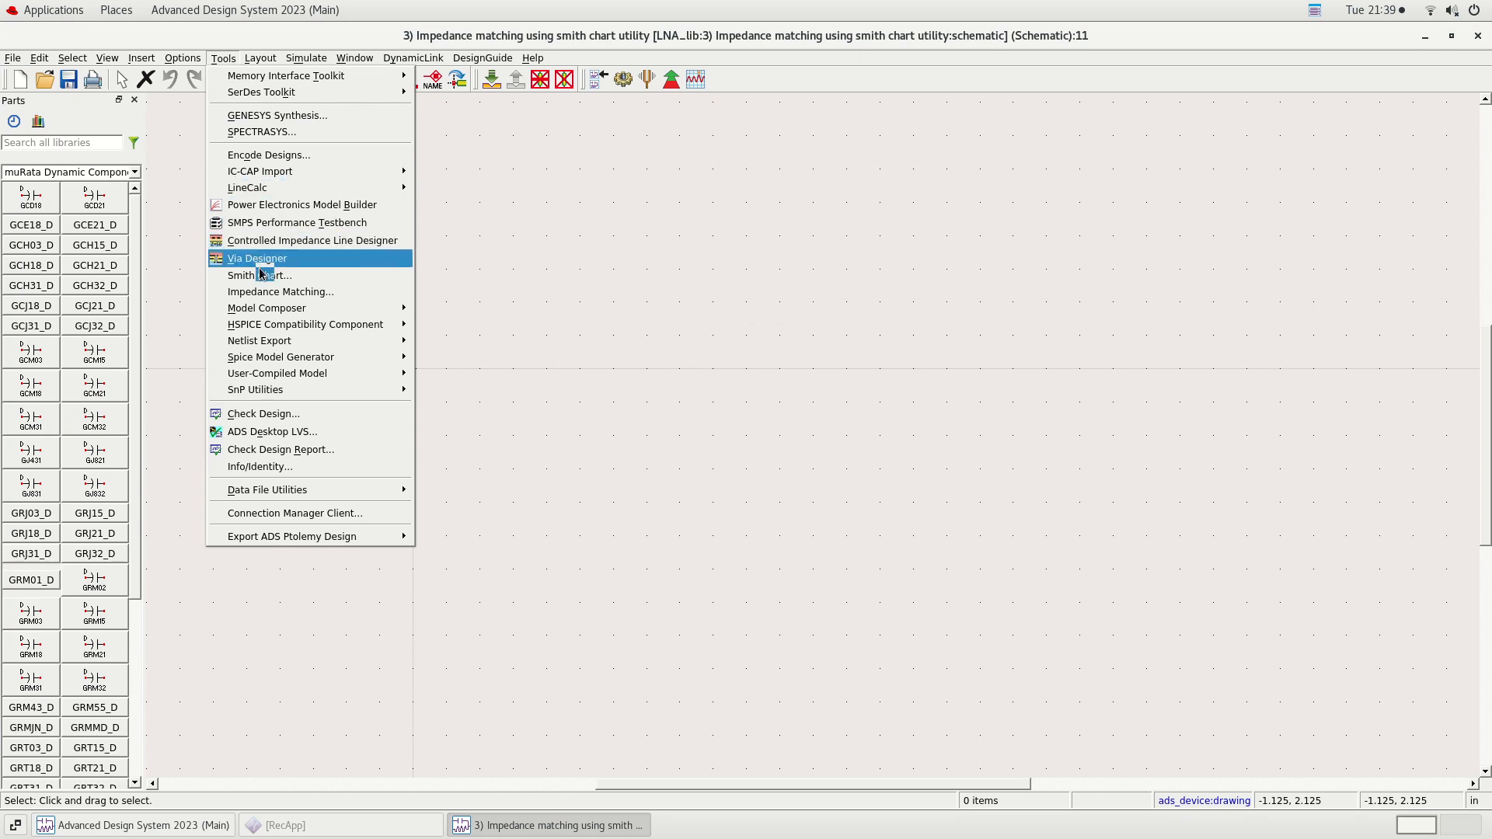
left_click(256, 275)
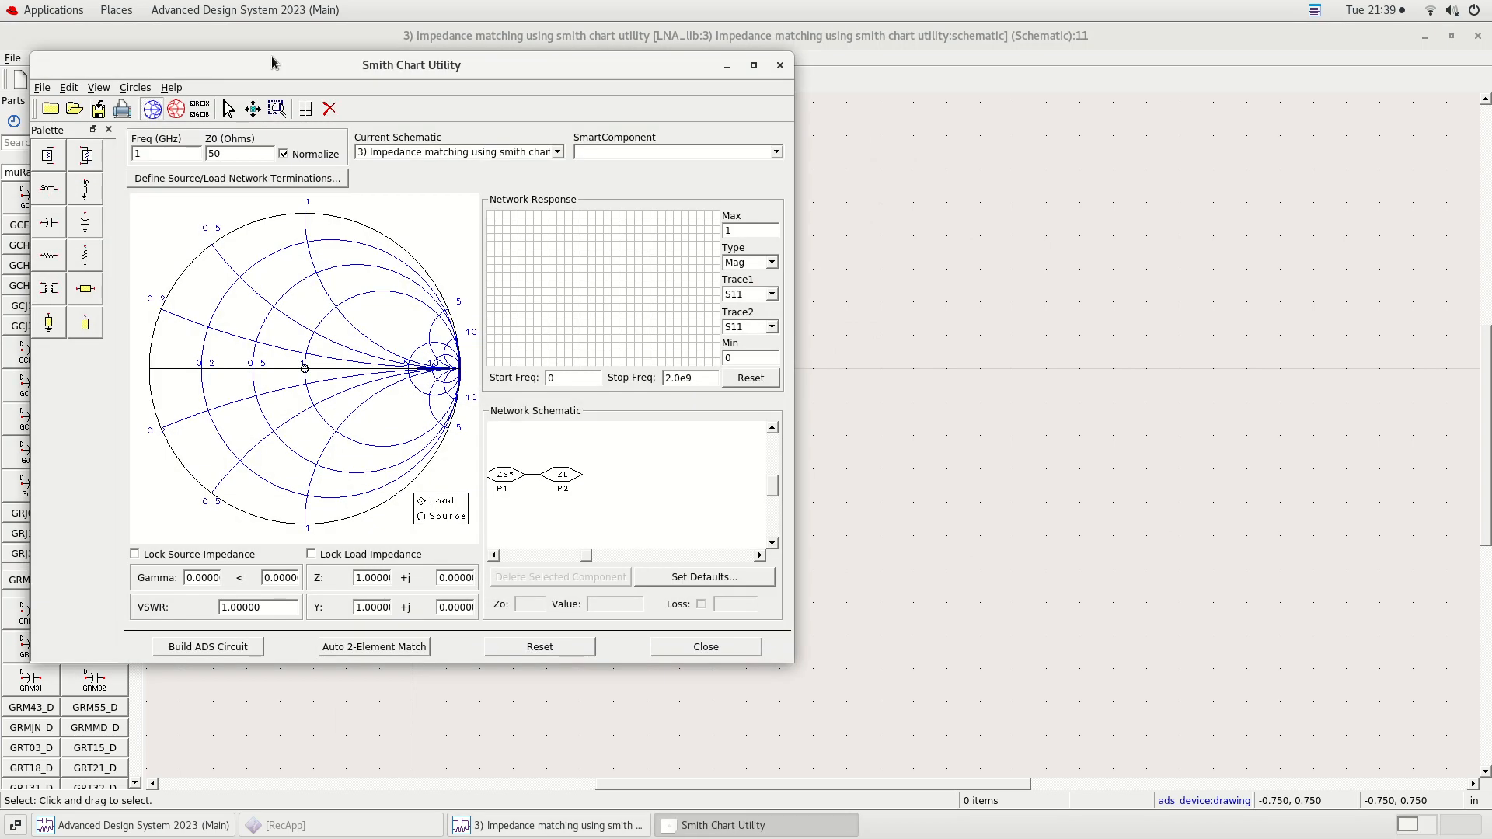
Load the 'LNA input matching' design at 2.45 GHz and delete its remaining inductor
left_click_drag(411, 65, 629, 67)
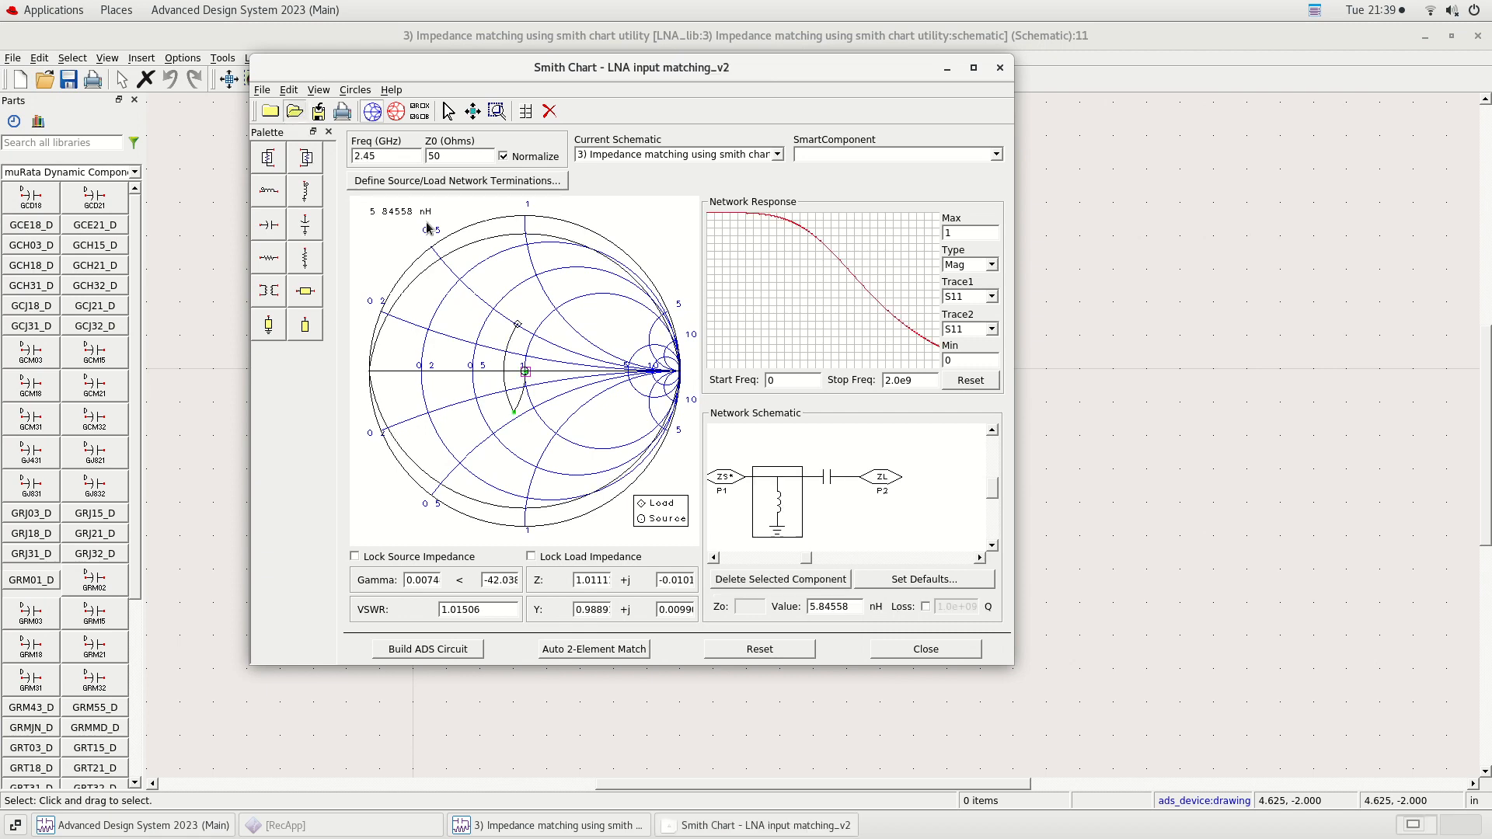
left_click(270, 110)
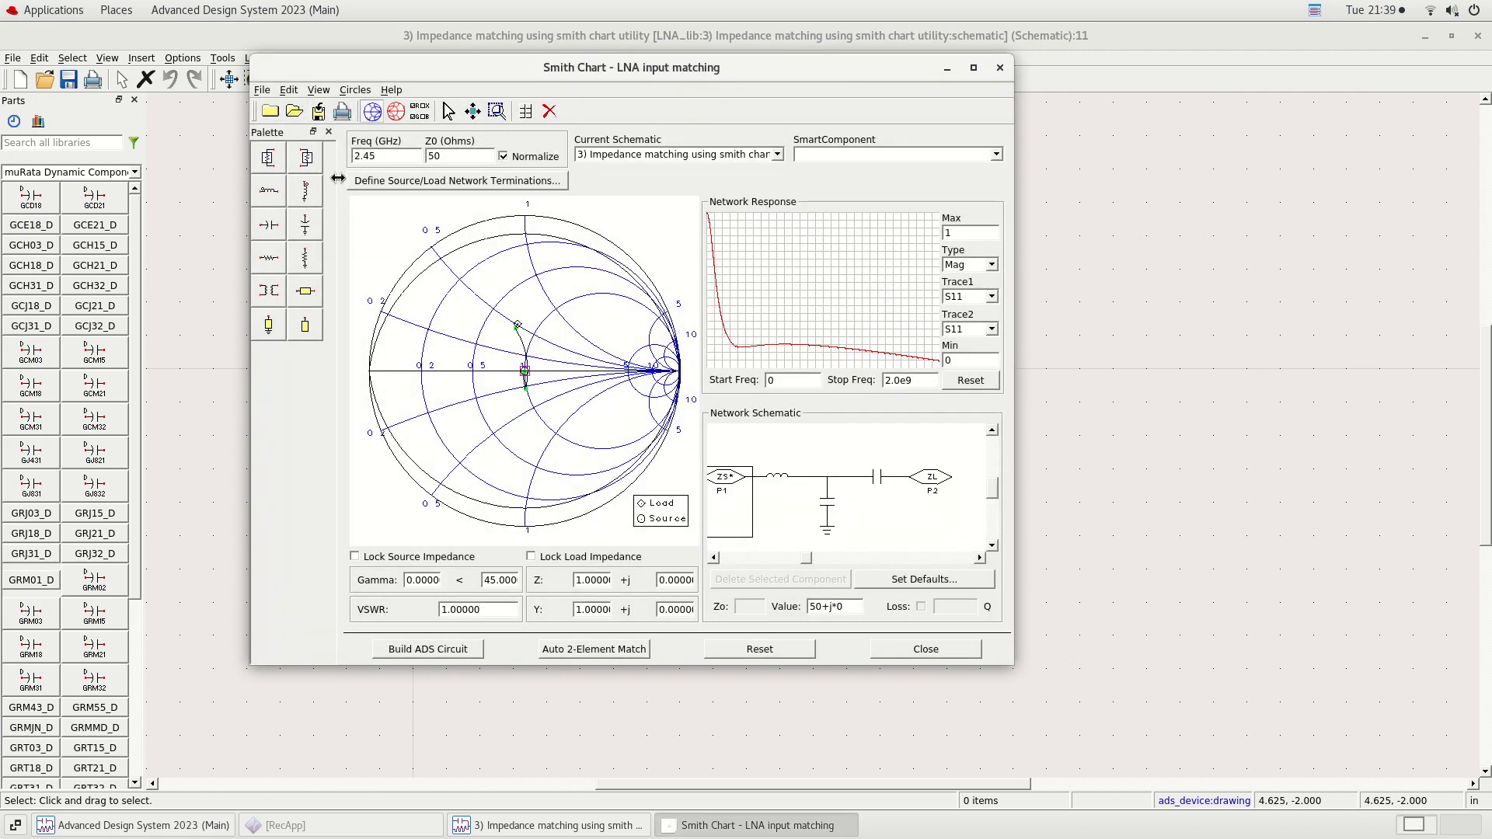
mouse_move(889, 506)
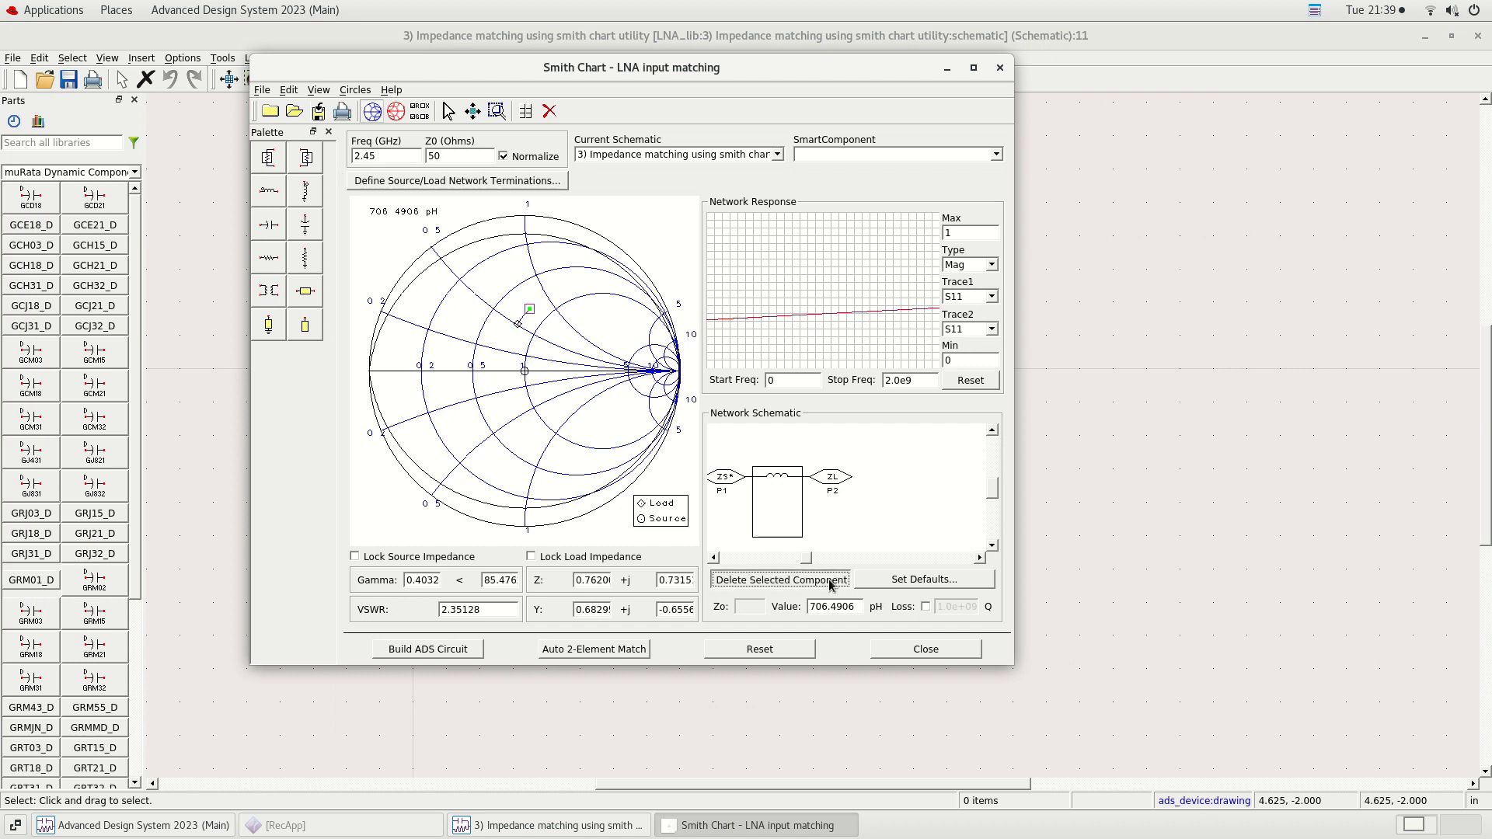
left_click(780, 578)
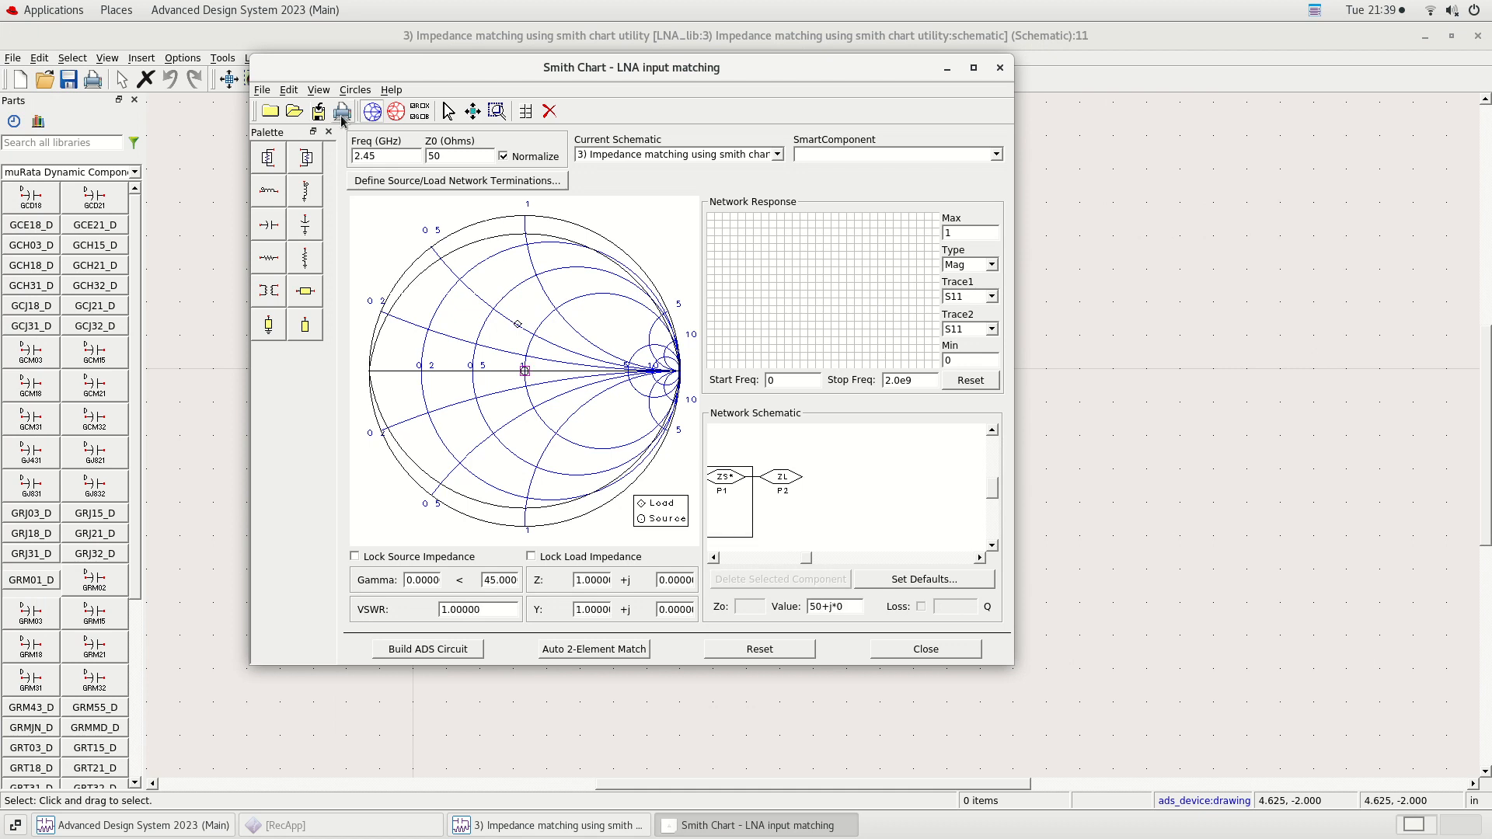
mouse_move(364, 133)
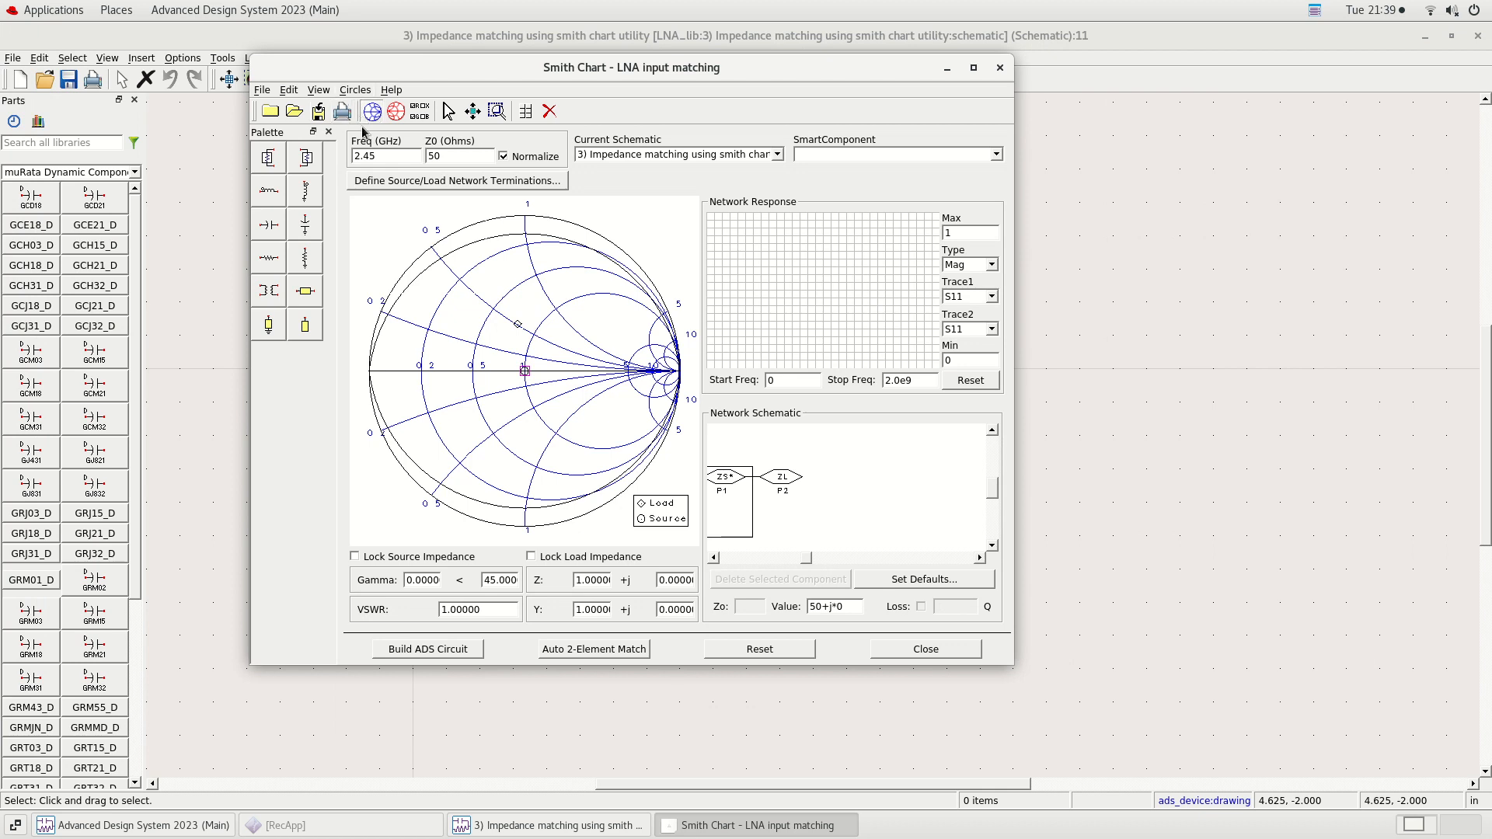
Lock the load impedance (VSWR 1.89) and browse the Circles and View menu overlays
left_click(354, 557)
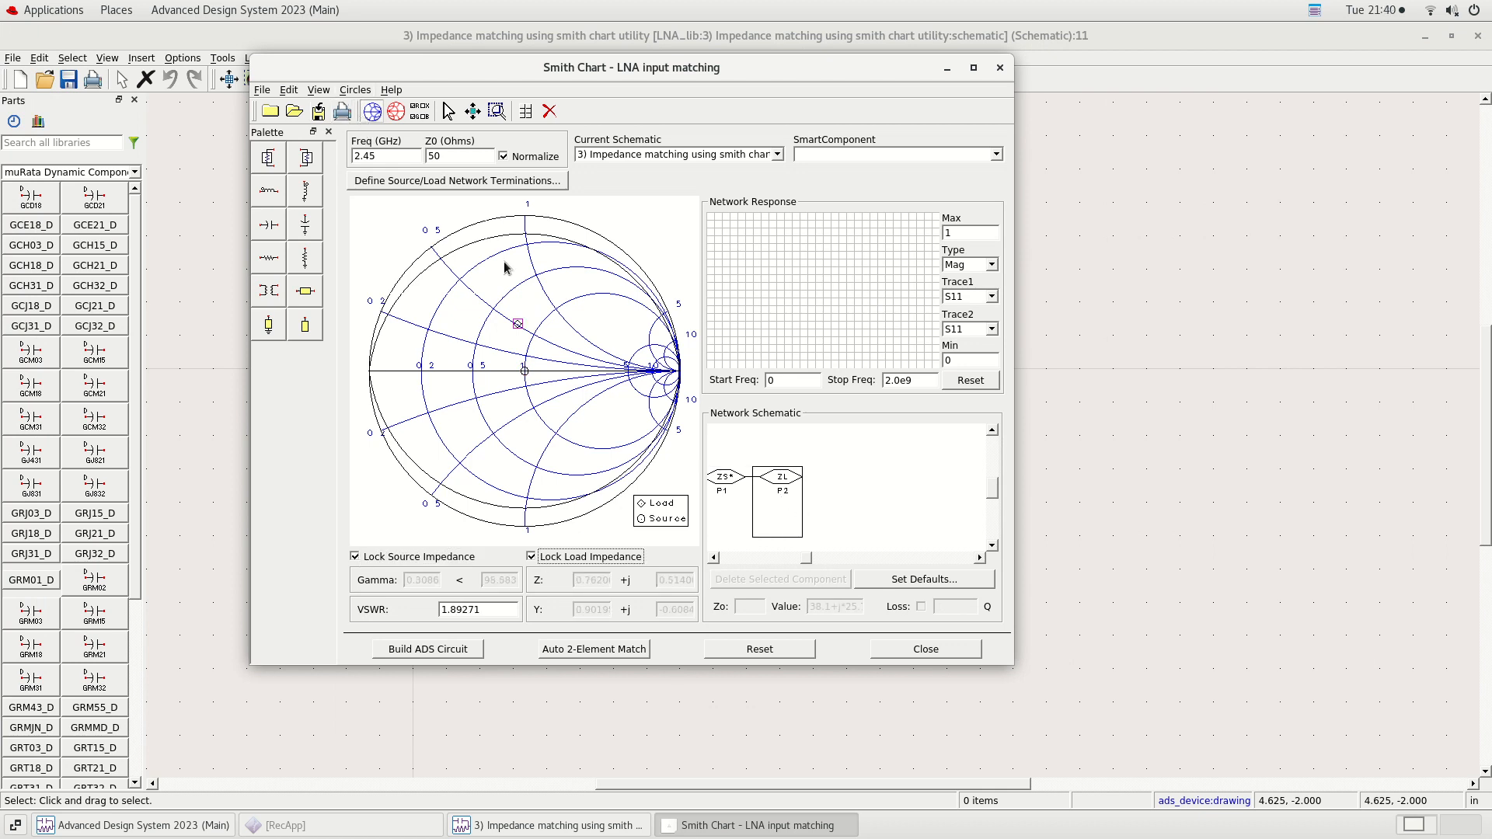
left_click(354, 91)
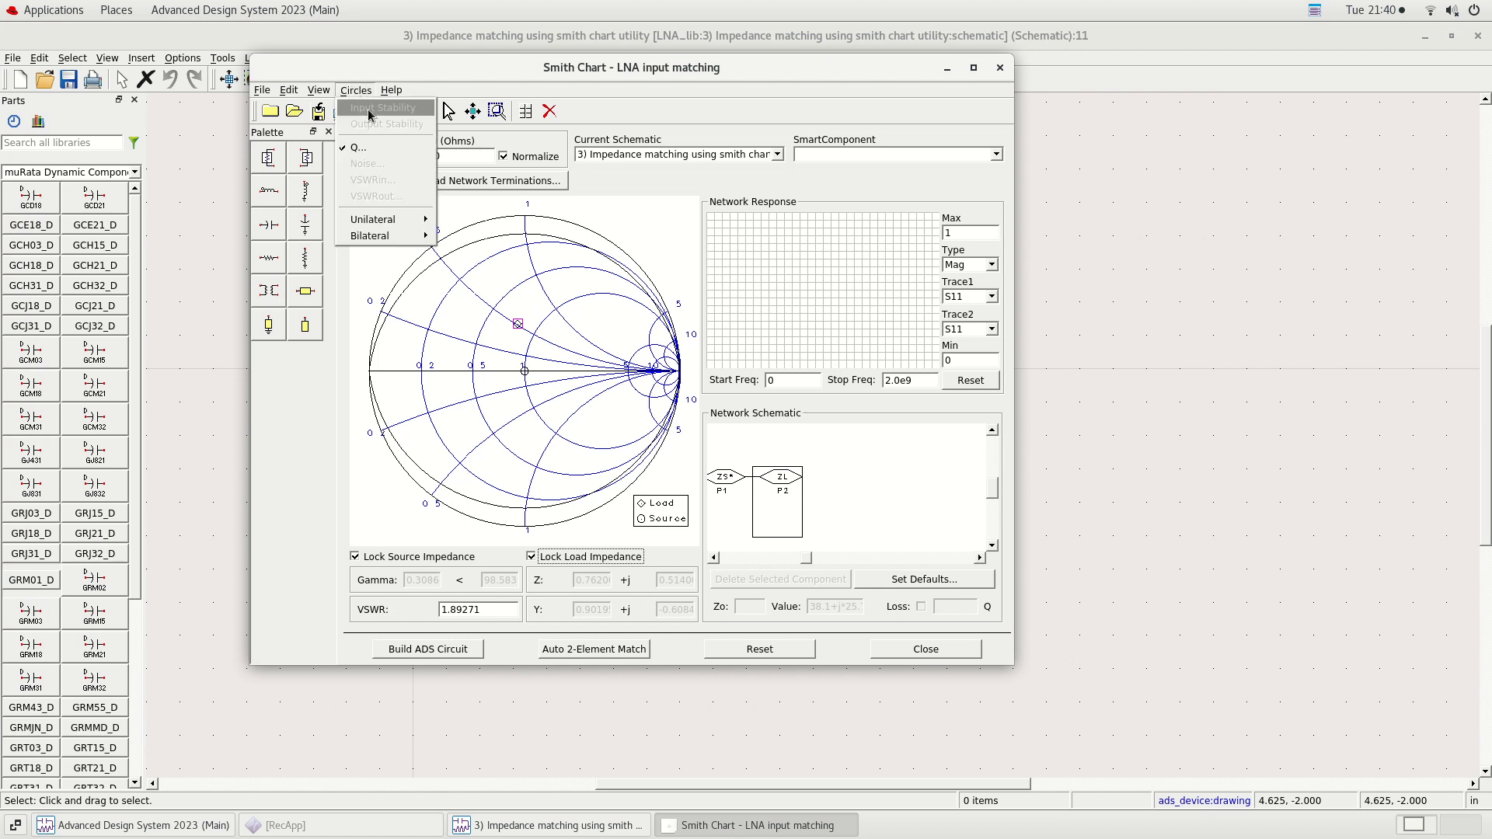
left_click(356, 146)
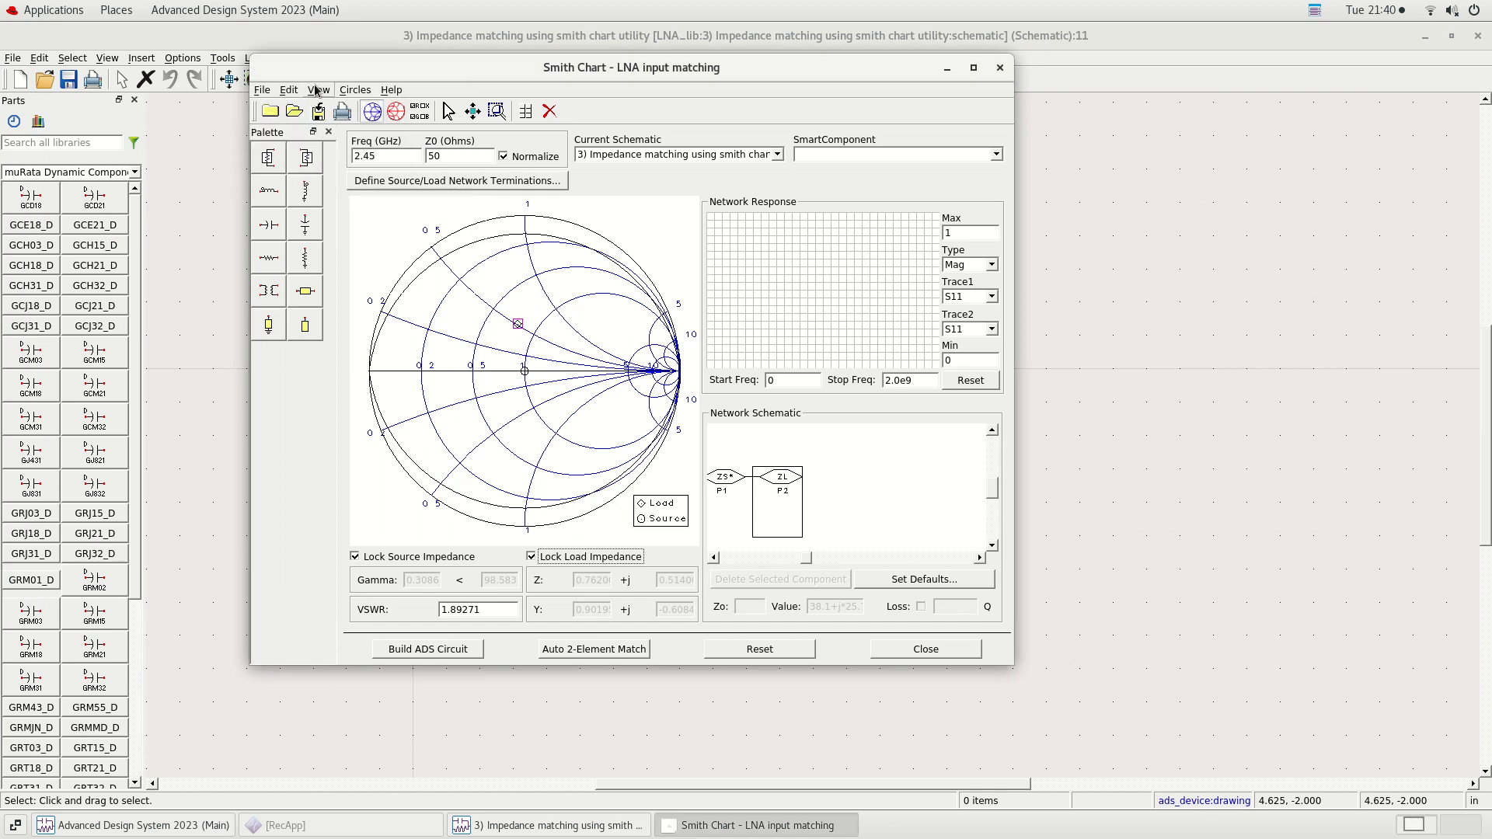
left_click(304, 224)
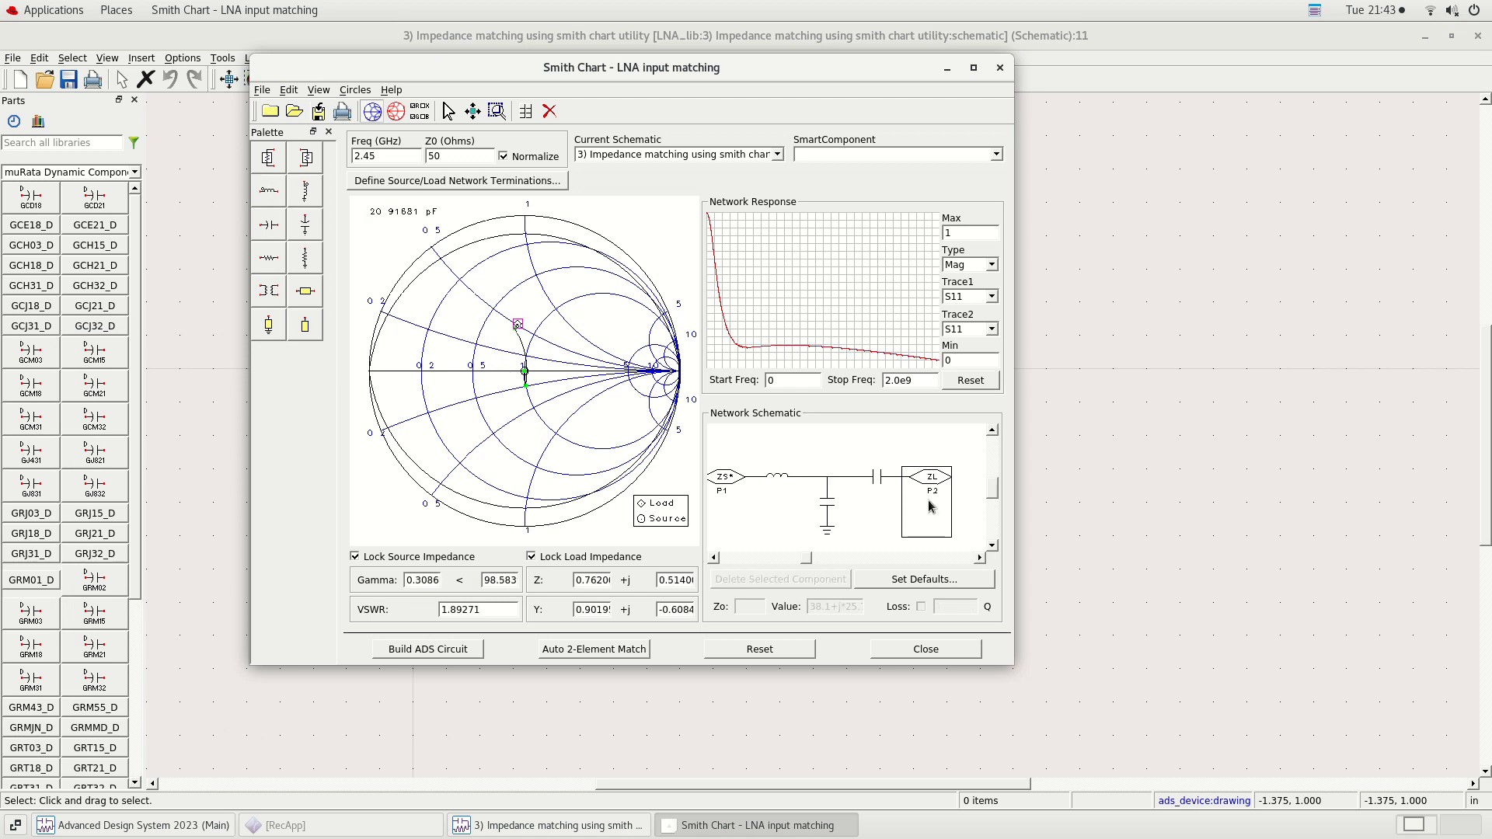
mouse_move(342, 256)
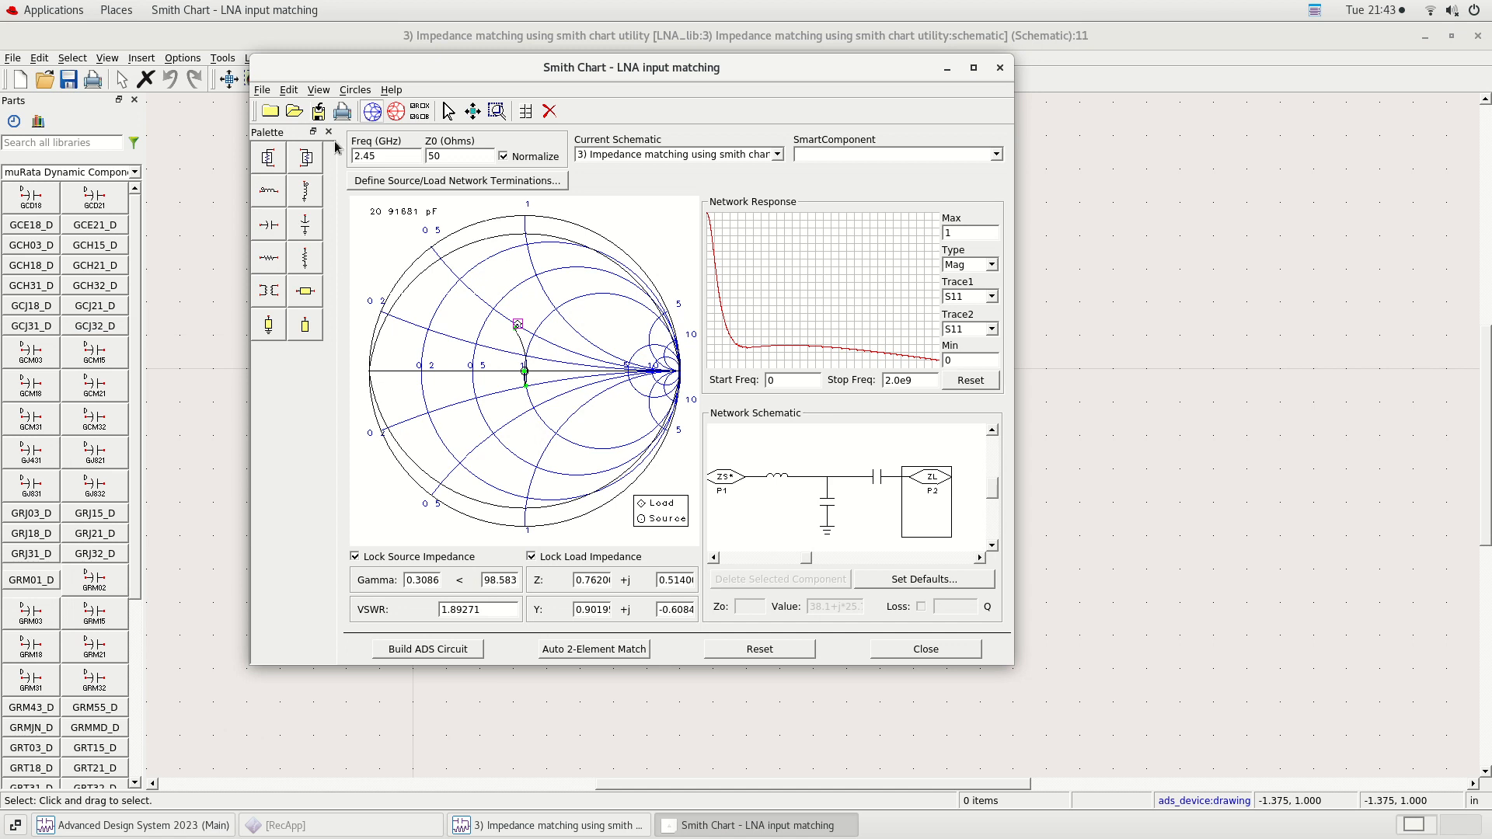
mouse_move(317, 112)
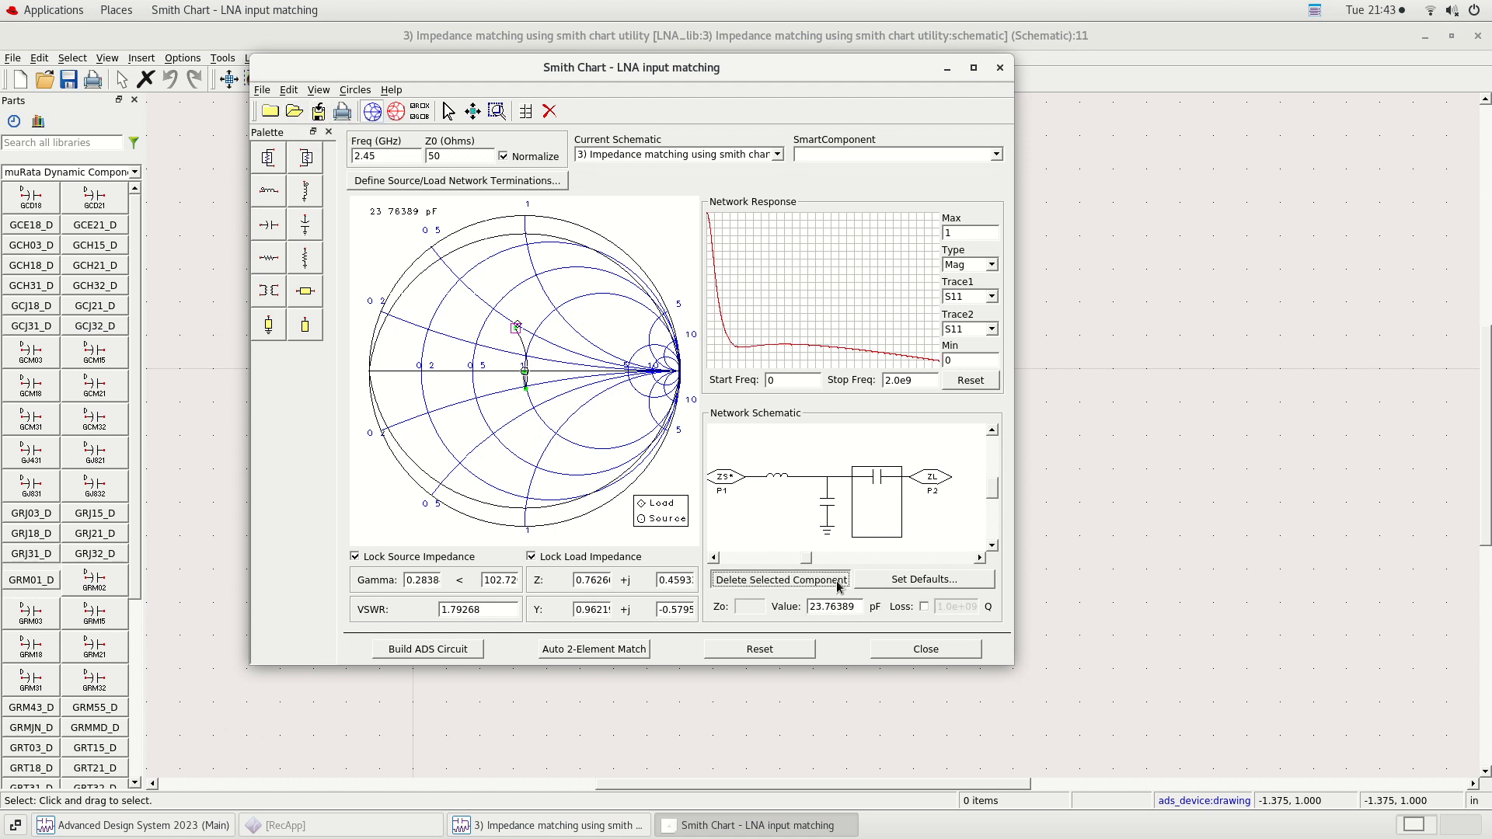
Clear the matching components and lock a new load impedance of about 63.9−j8.3 Ω (VSWR 1.33)
left_click(780, 579)
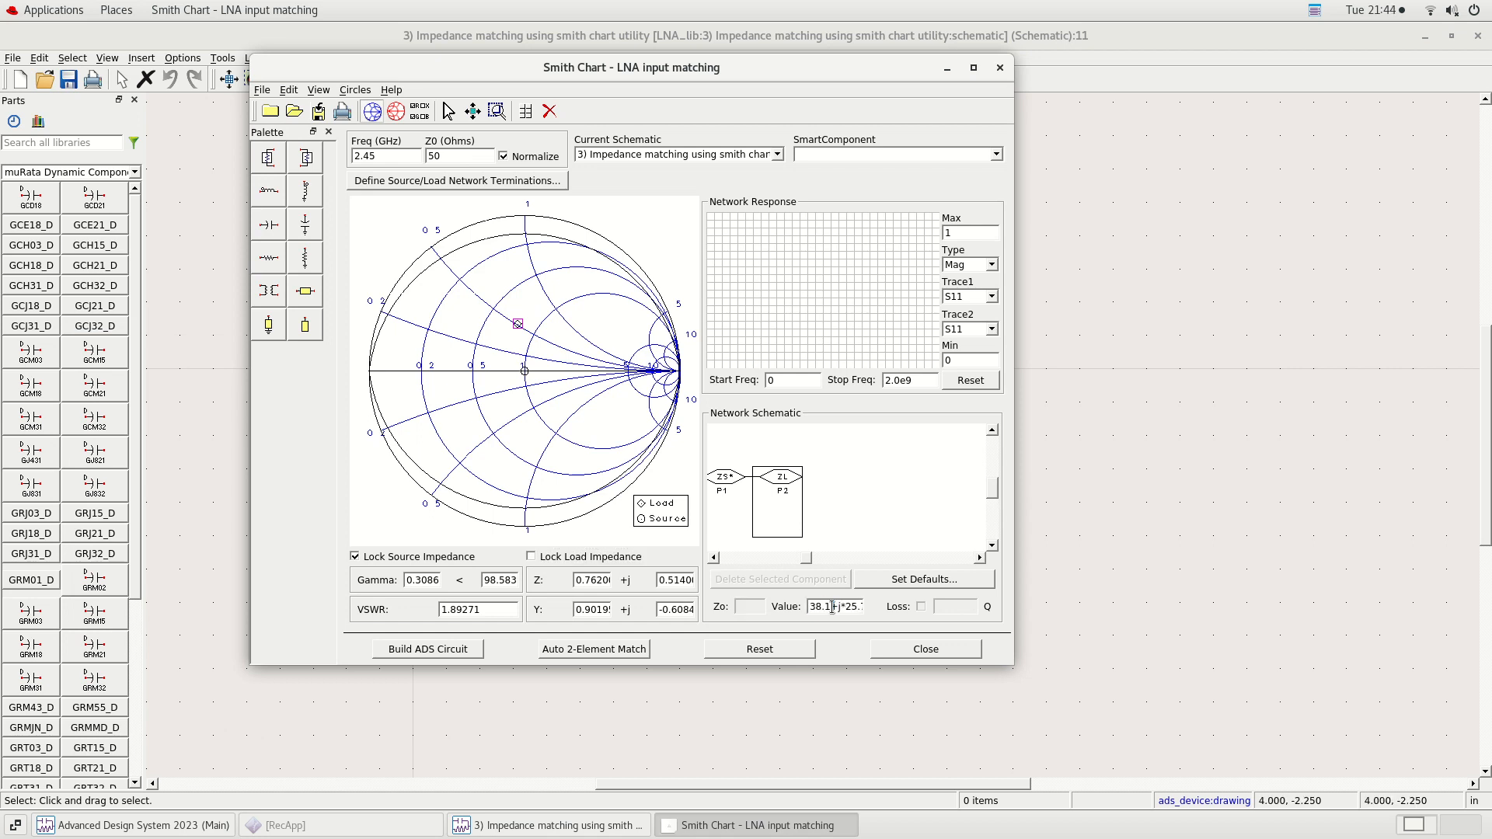
double_click(821, 606)
type("63.9-j*8.3")
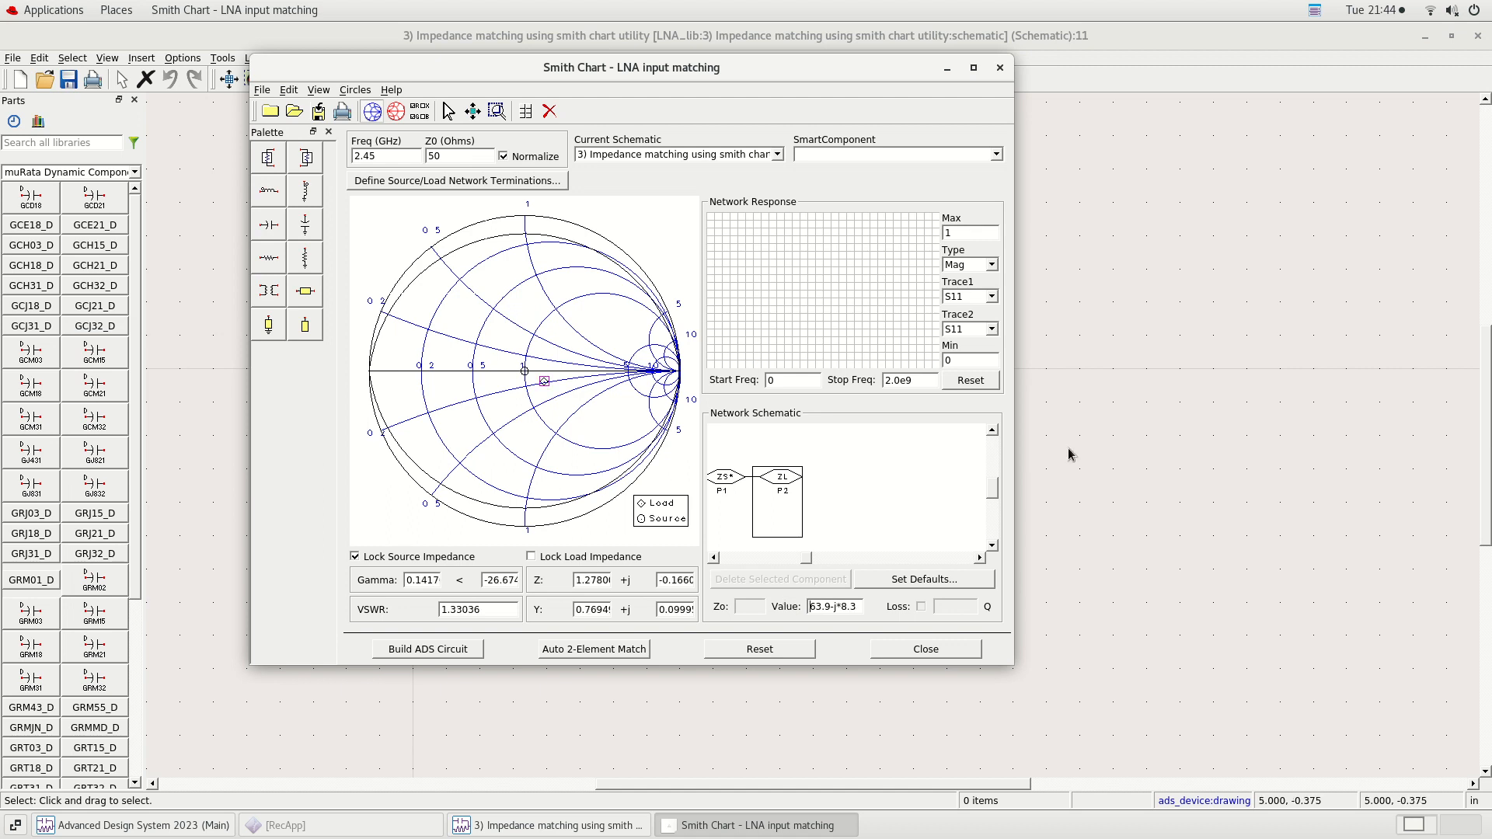
left_click(532, 557)
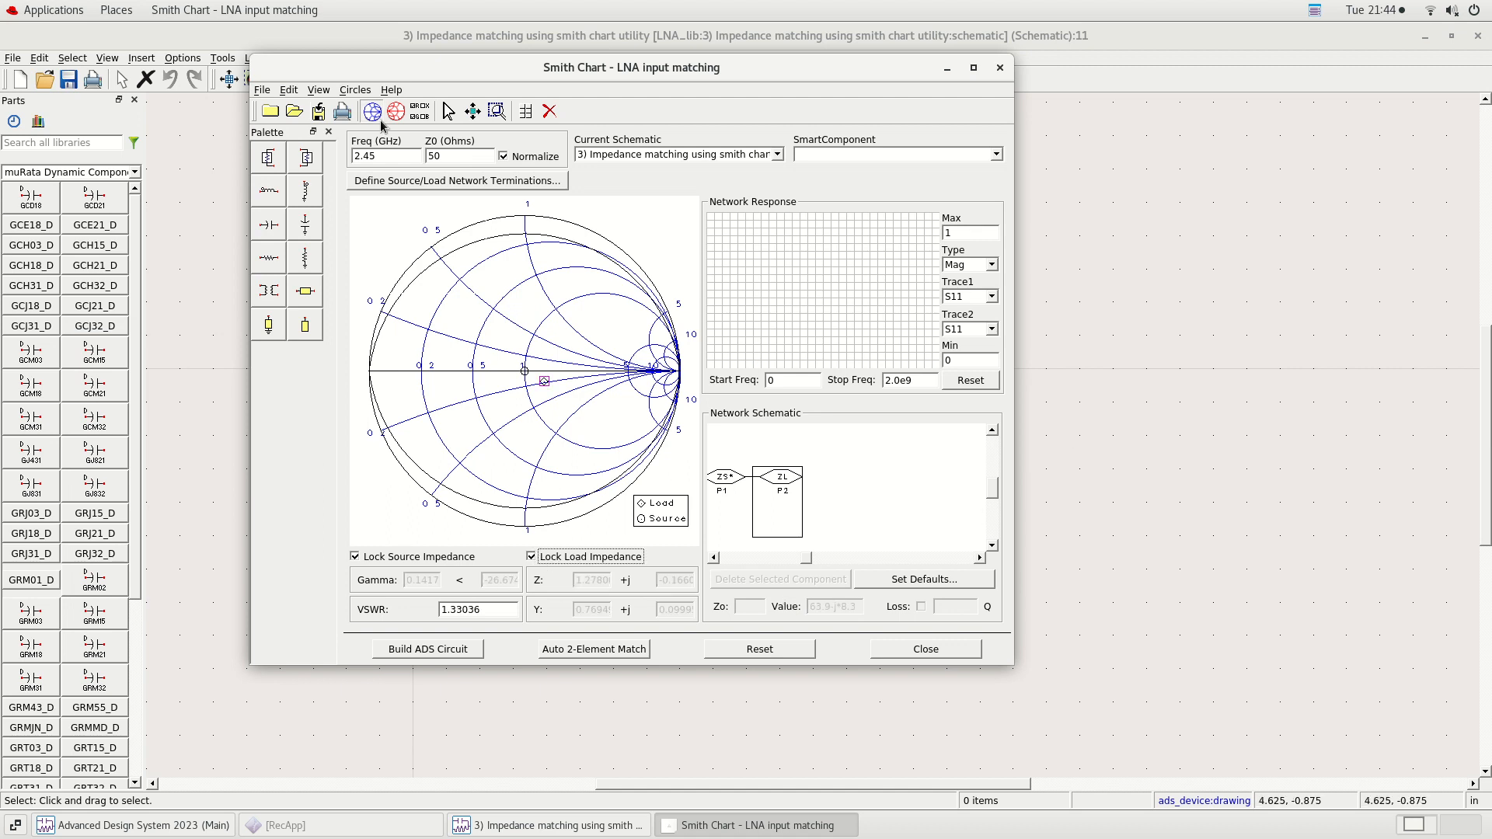